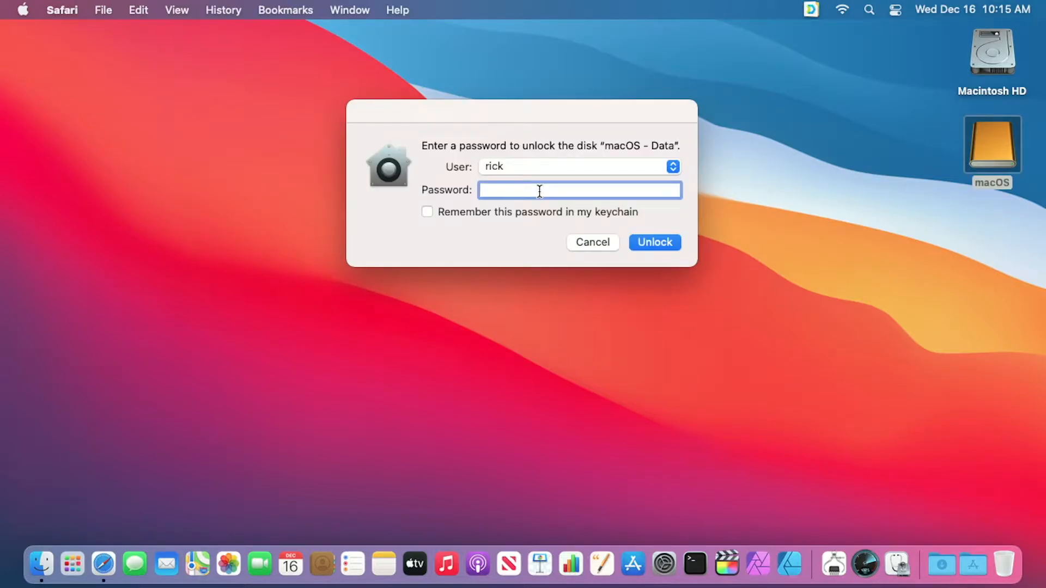
Unlock the "macOS - Data" disk with the account password
text(••)
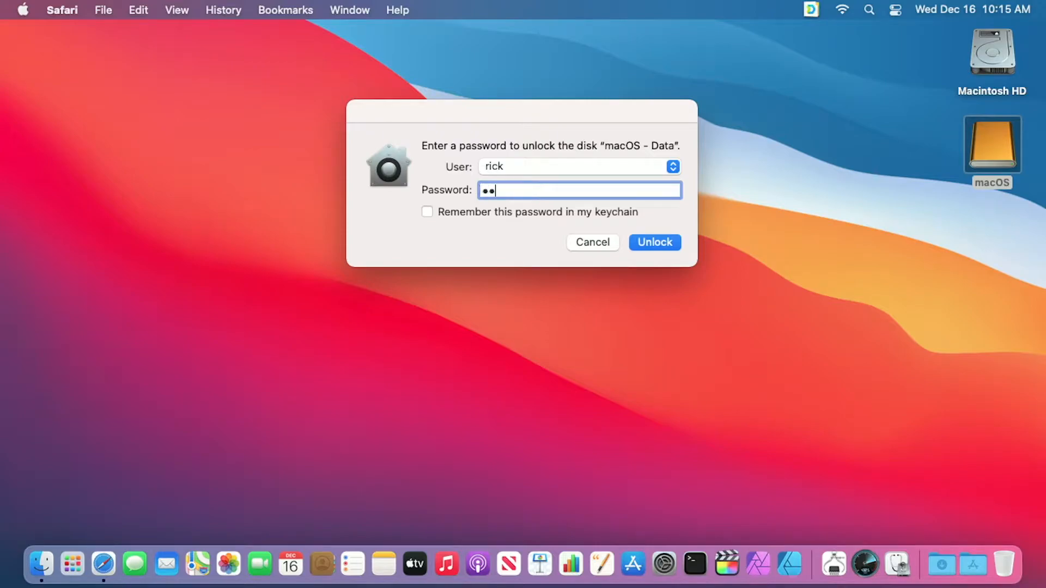
text(password)
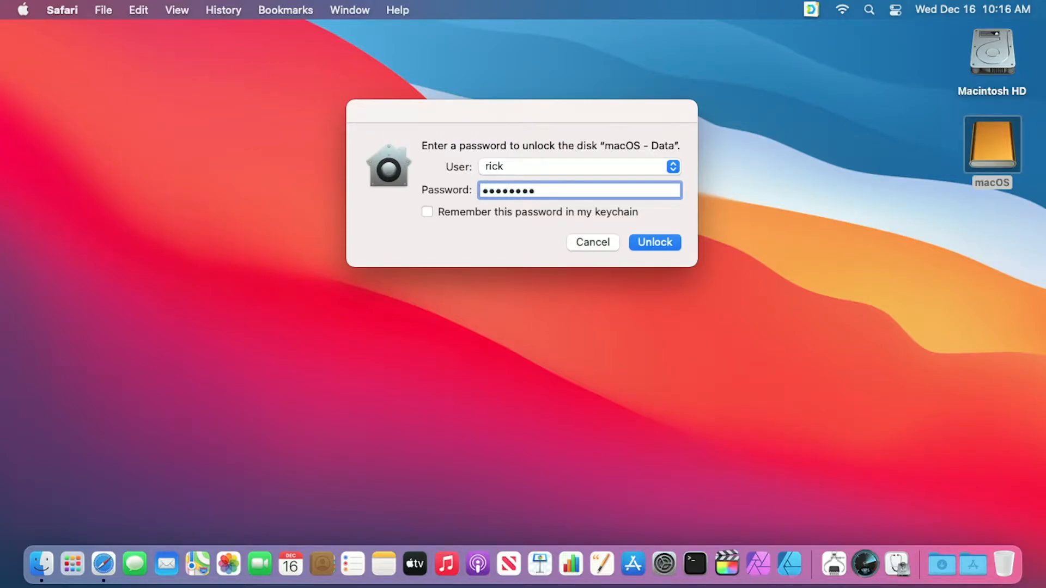
click(655, 242)
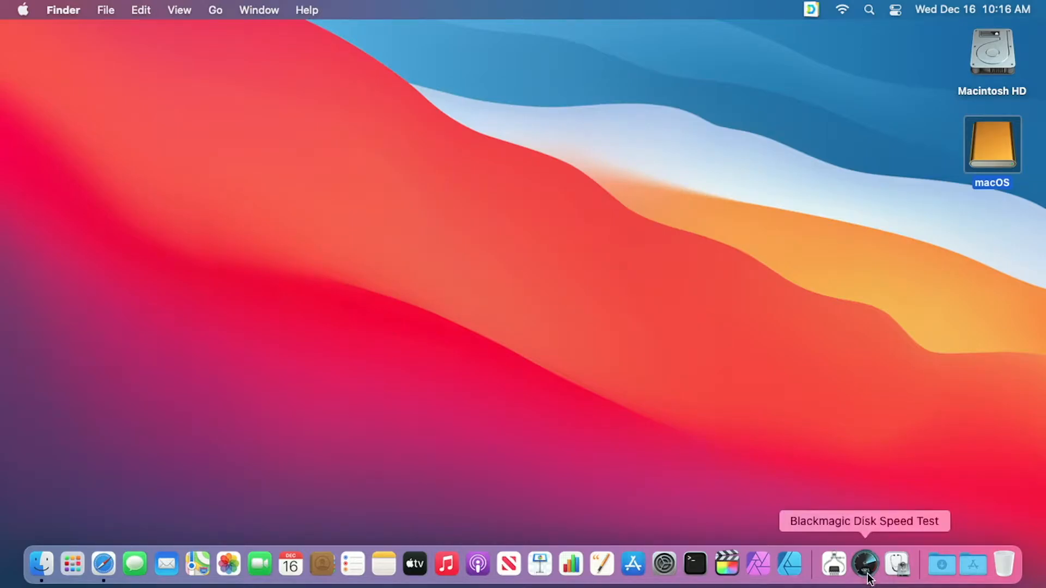
Launch Disk Speed Test and attempt to target the macOS volume, accepting the read-only warning
click(867, 564)
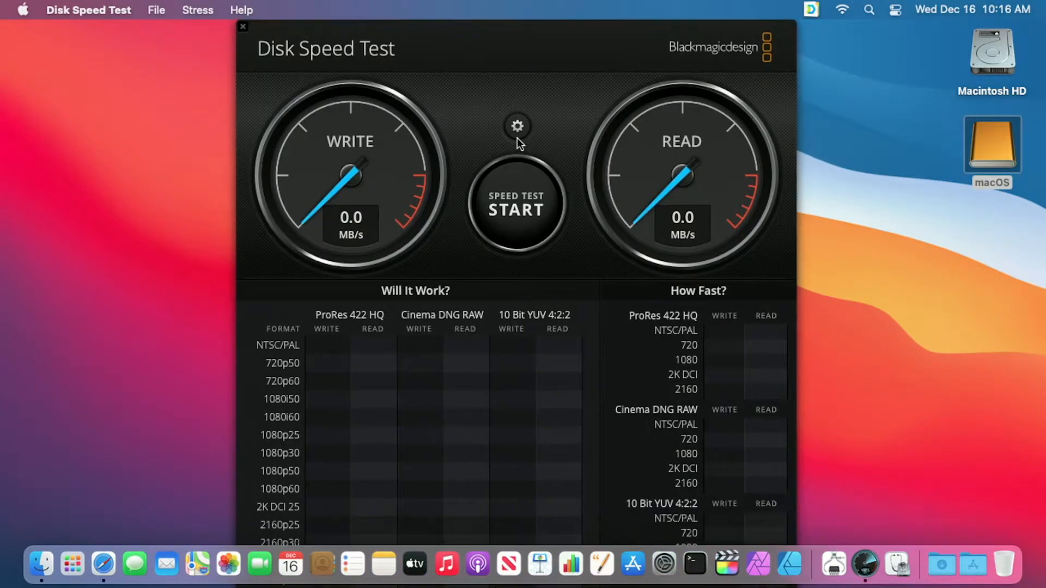
click(516, 126)
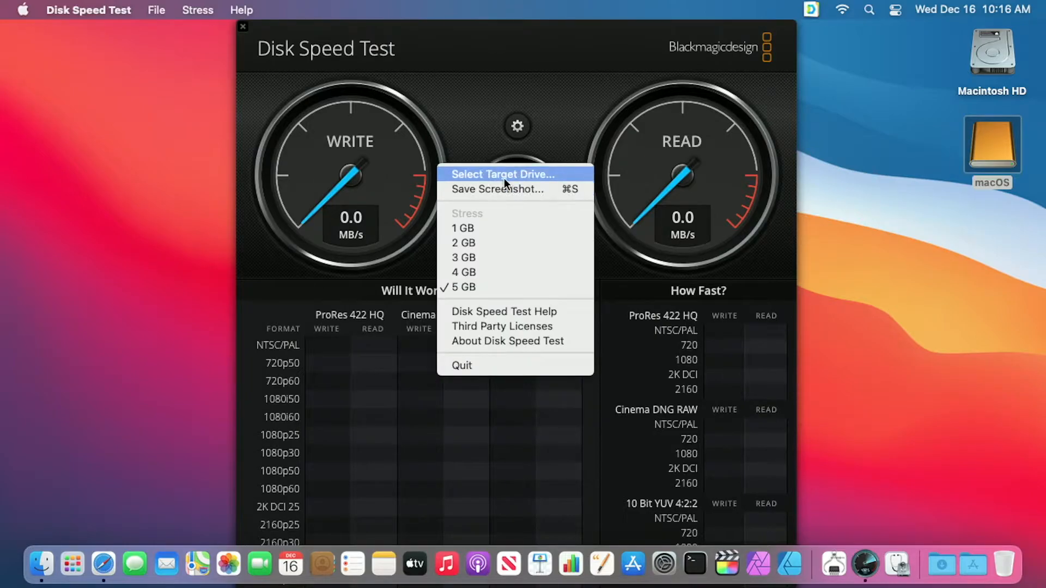
click(504, 174)
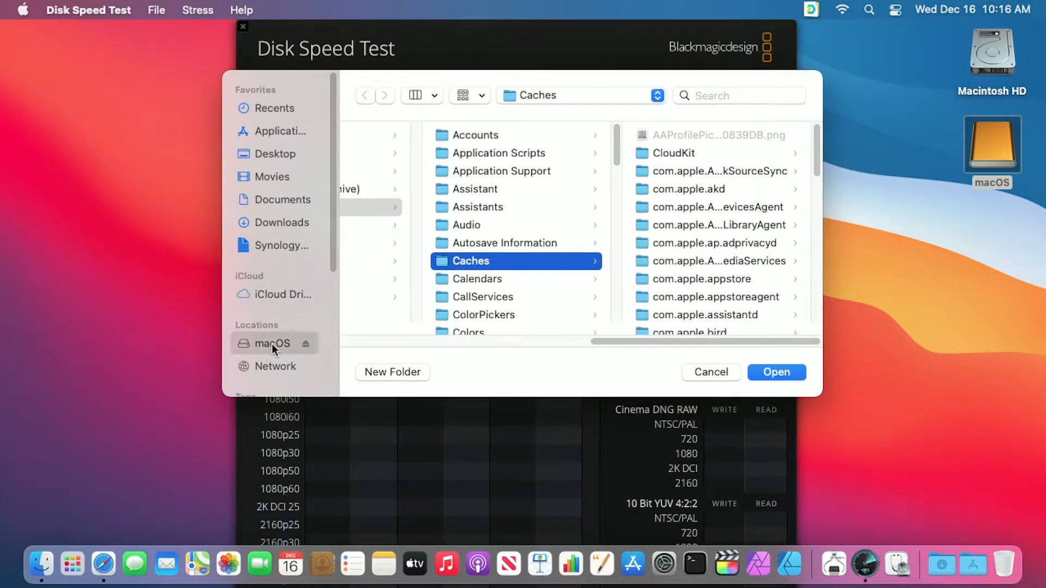
click(273, 344)
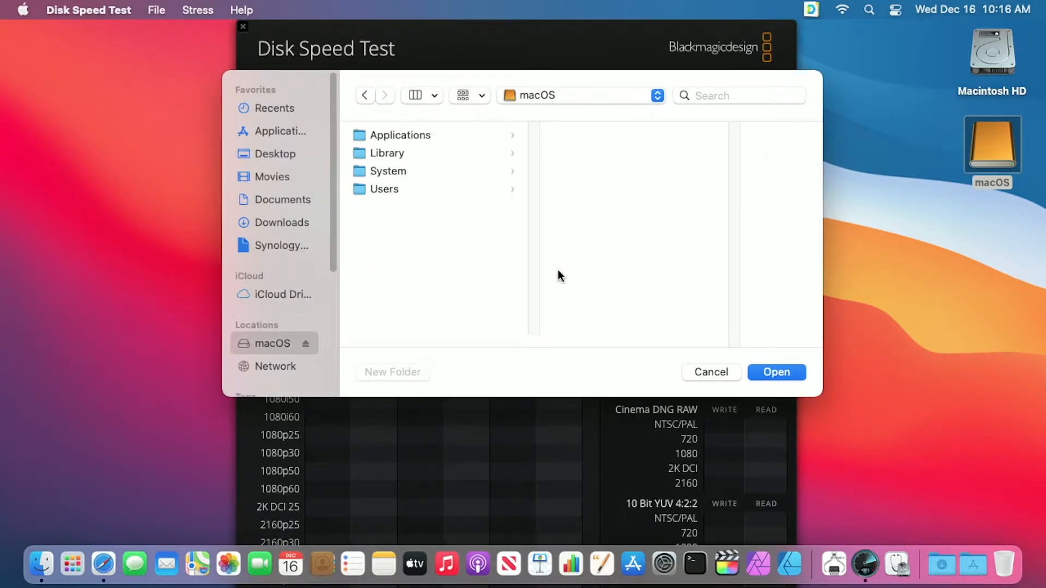
click(776, 373)
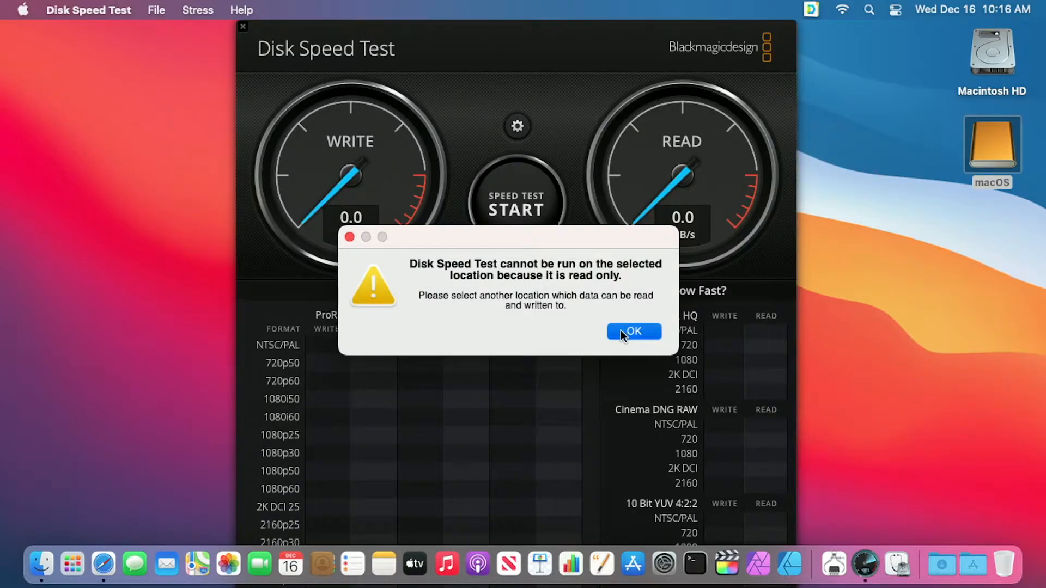
click(634, 331)
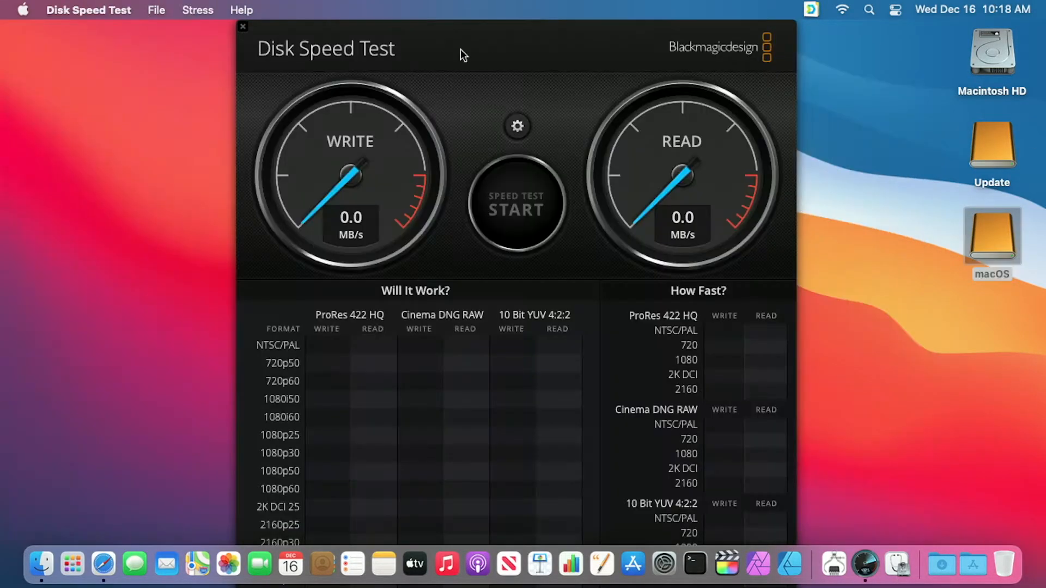
mouse_move(520, 129)
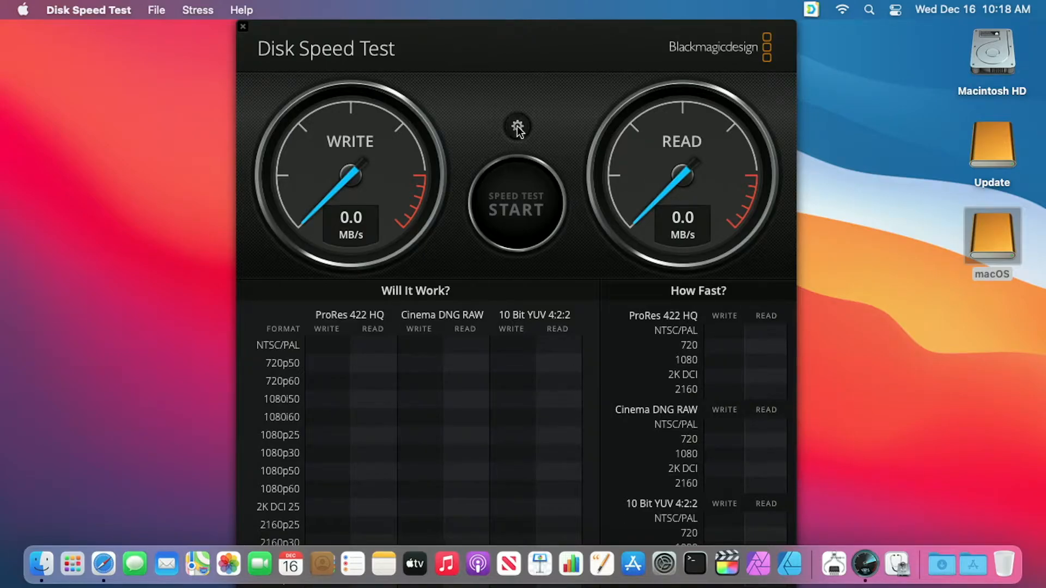
click(517, 126)
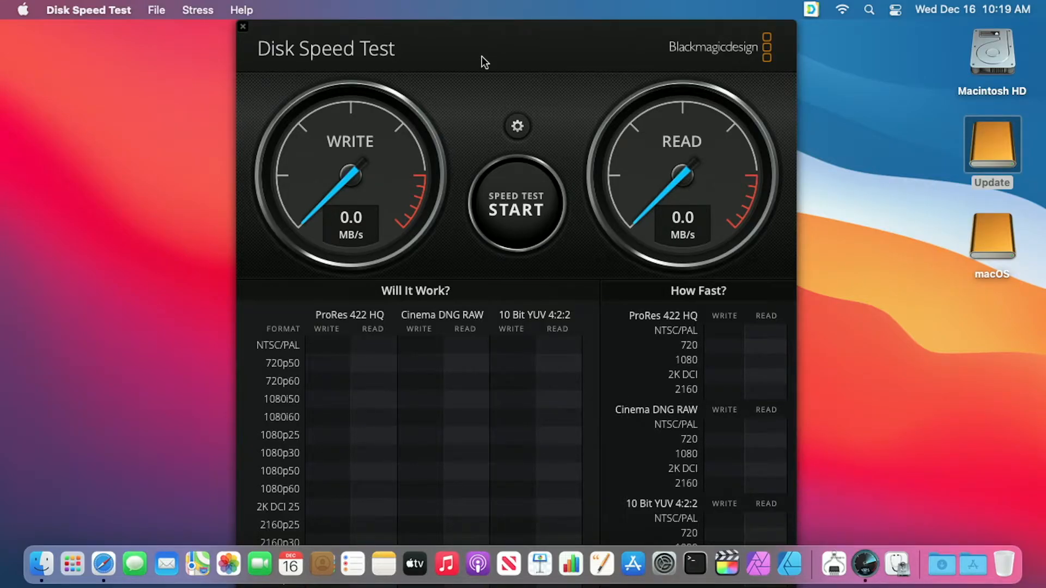
Run the speed test, measuring about 1294 MB/s write and 2839 MB/s read
click(516, 207)
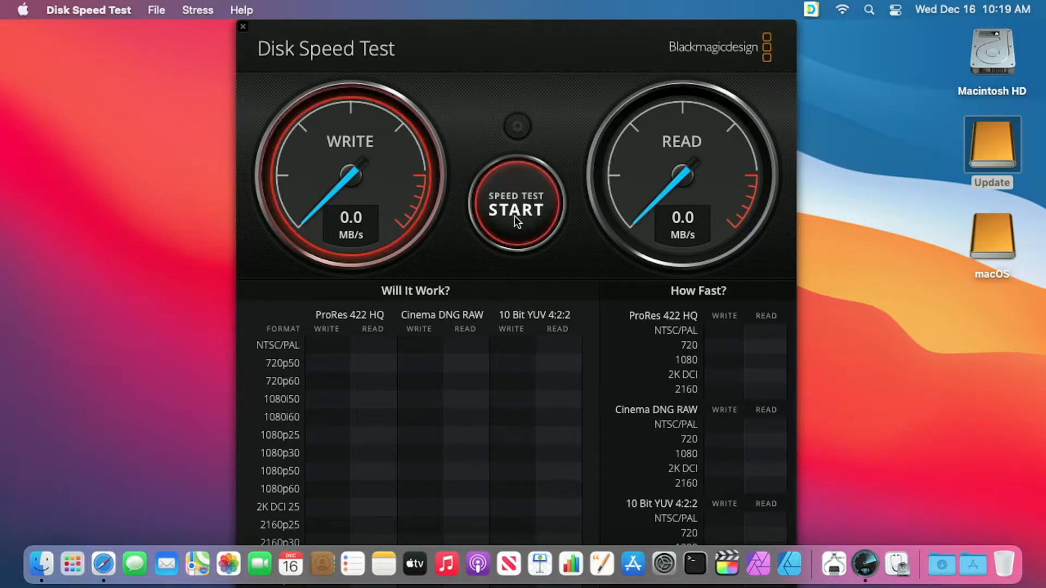
click(516, 205)
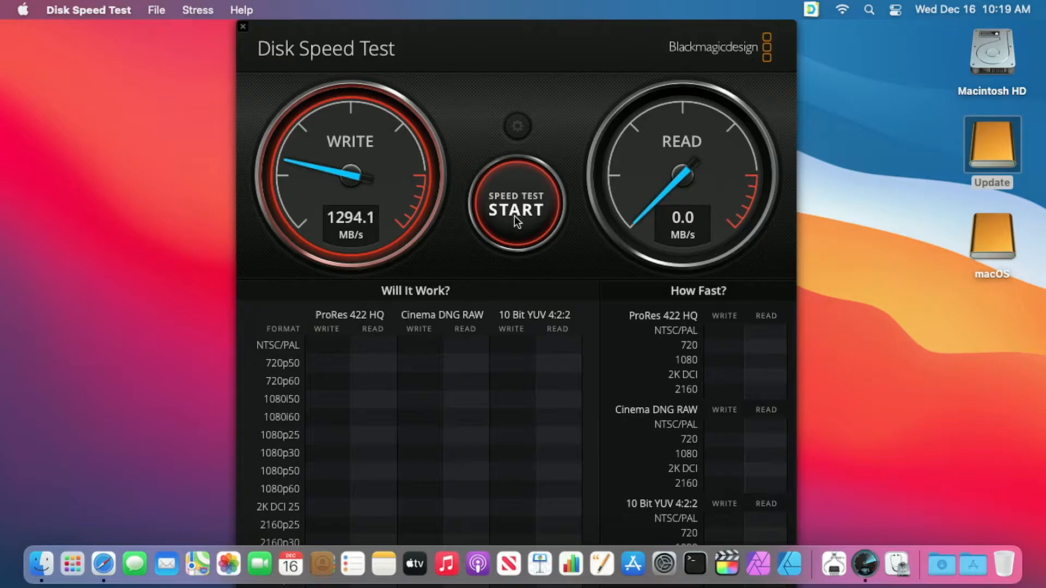
click(516, 208)
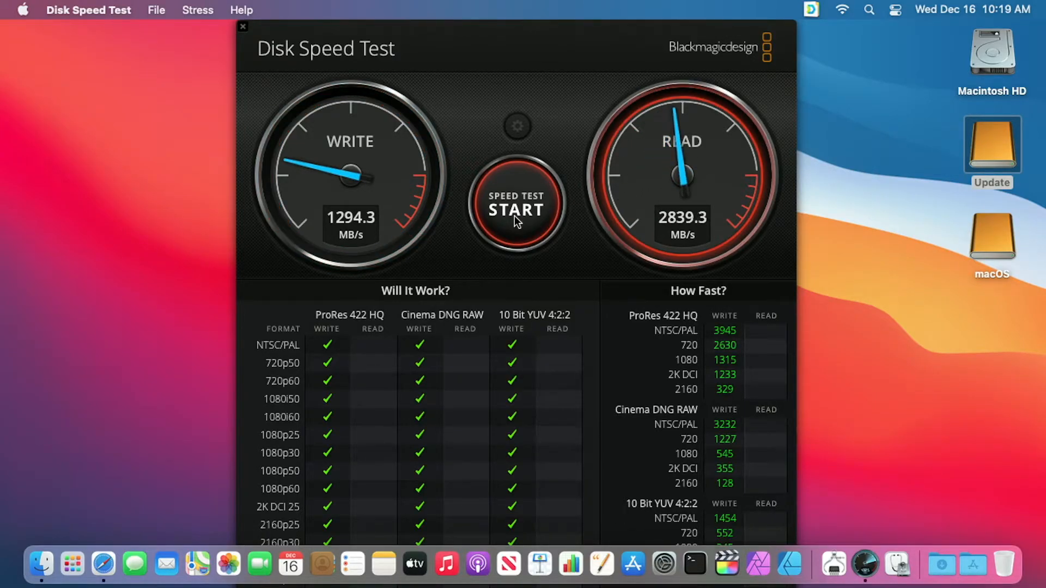
click(516, 207)
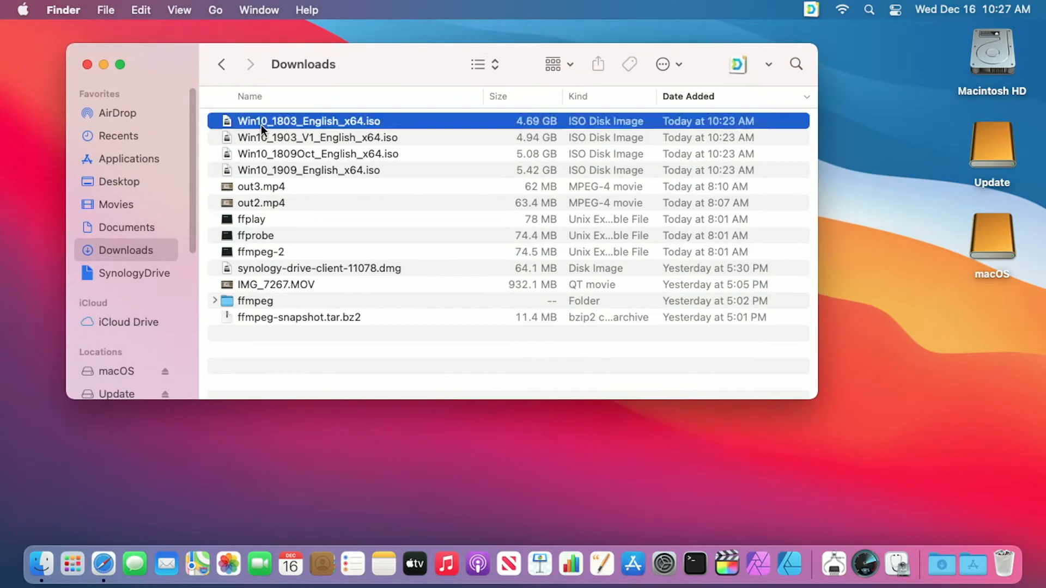
Copy the four Windows 10 ISO images from Downloads onto the Update drive
click(309, 170)
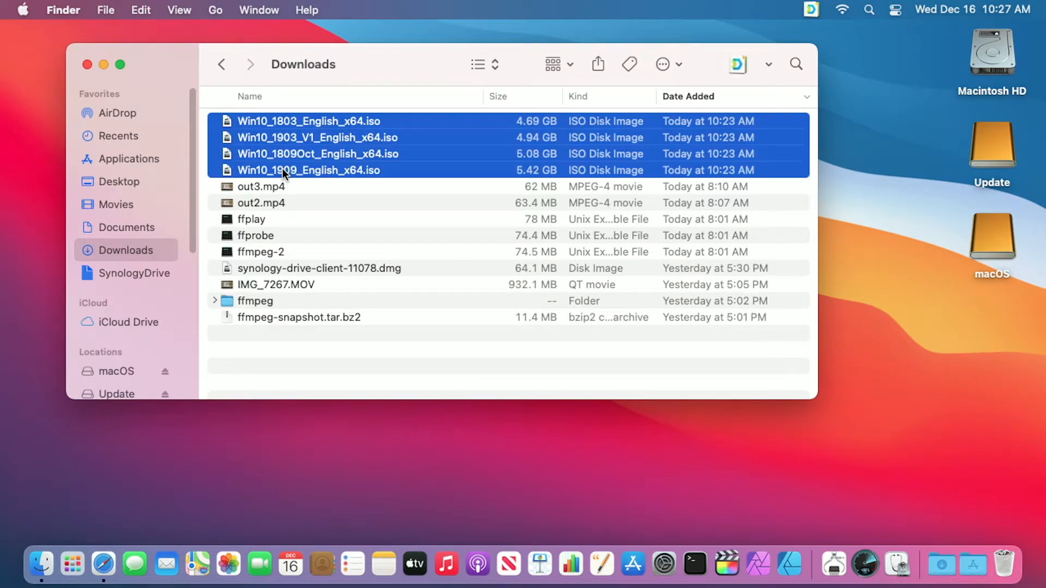
mouse_move(313, 174)
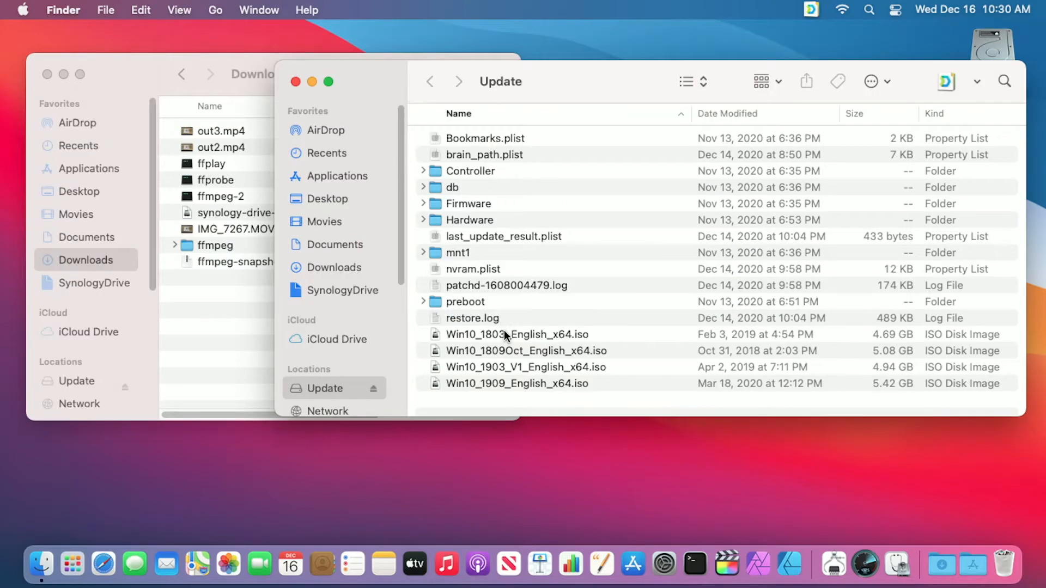
click(517, 334)
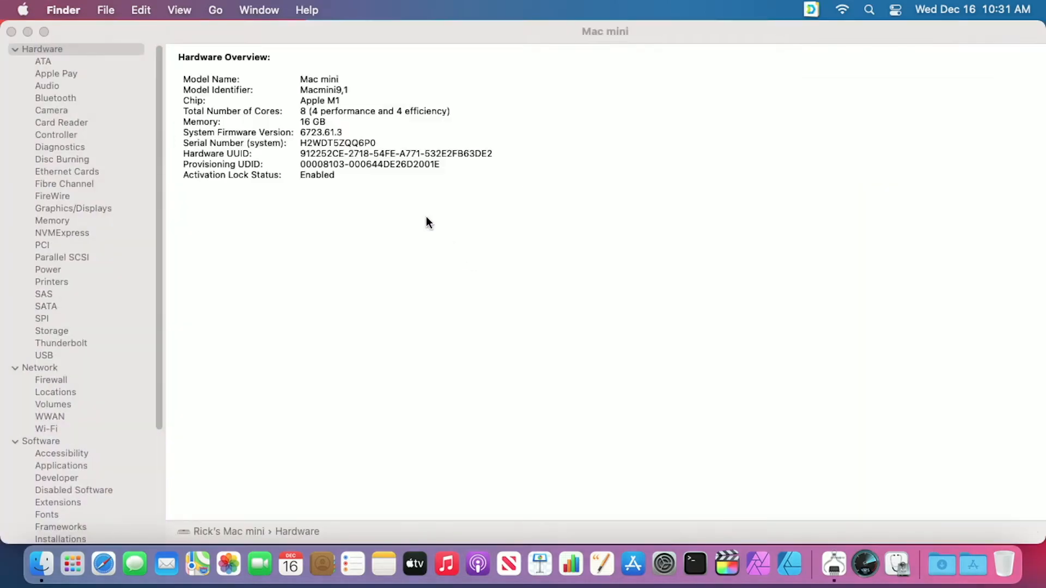
mouse_move(100, 116)
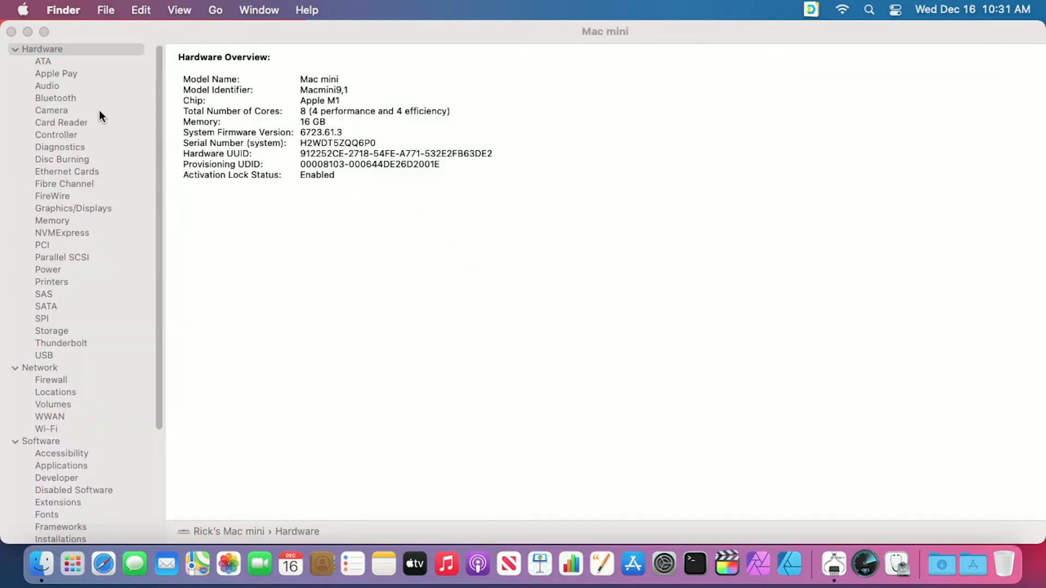
Verify the USB4.0 SSD at 40 Gb/s under Thunderbolt and the Samsung 970 EVO Plus under NVMExpress
click(61, 343)
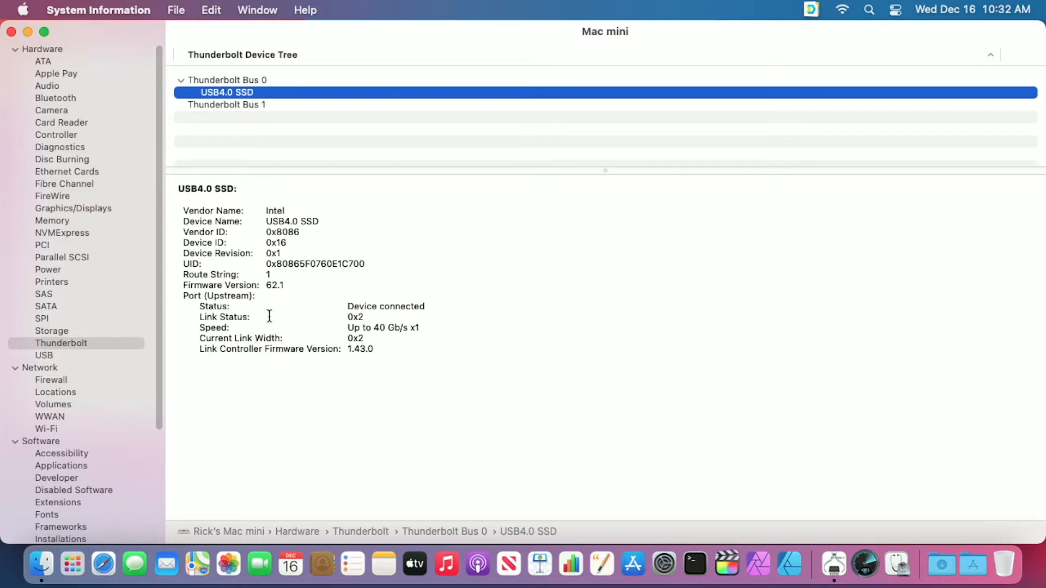
mouse_move(76, 240)
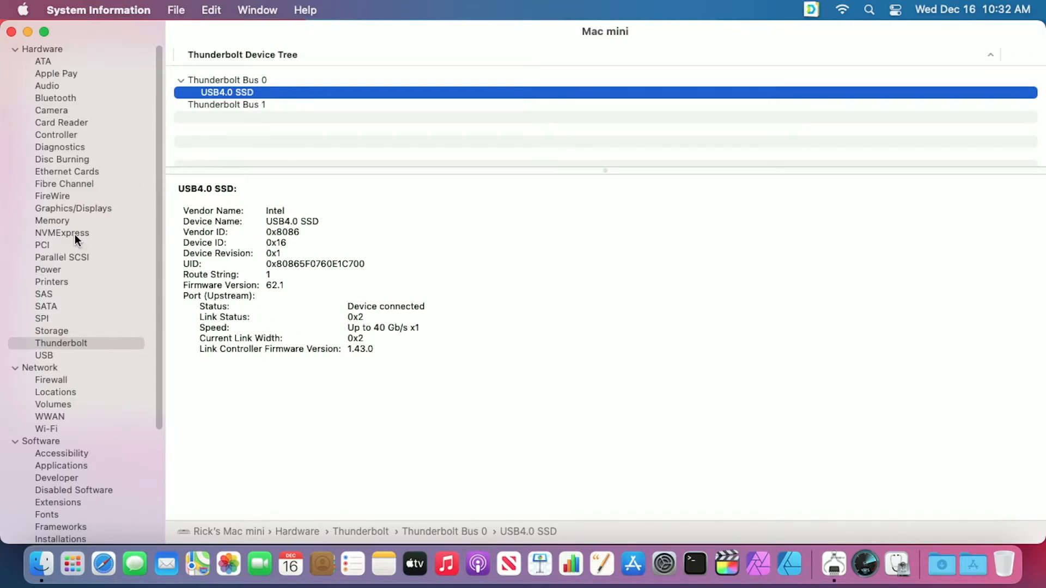
click(61, 232)
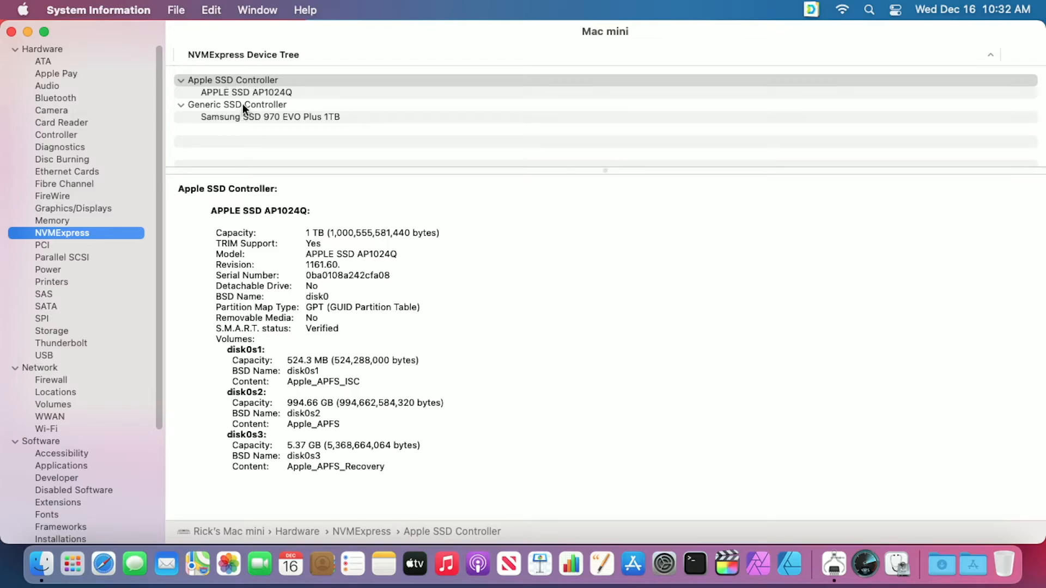
click(233, 105)
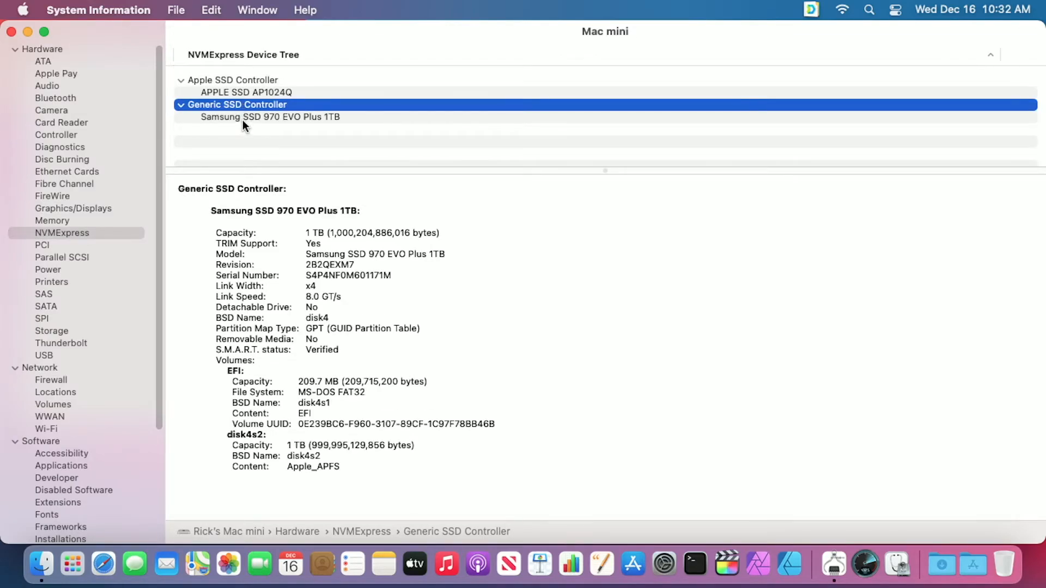
mouse_move(288, 197)
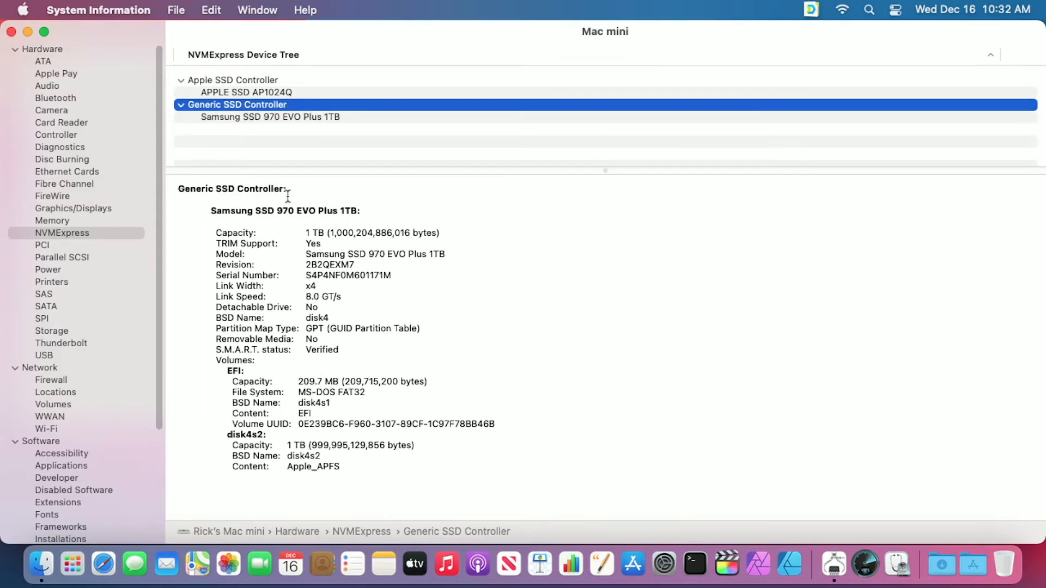